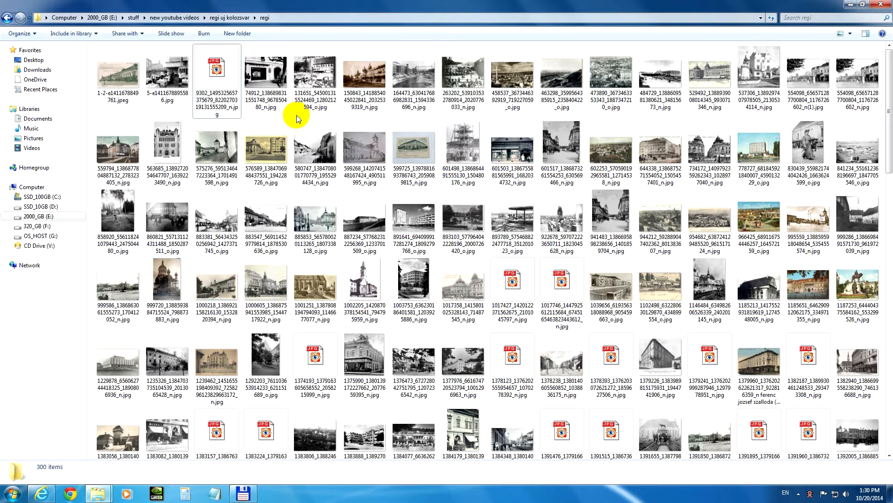
Open an icon-only JPG in Windows Photo Viewer, which reports a file-permissions error.
click(314, 148)
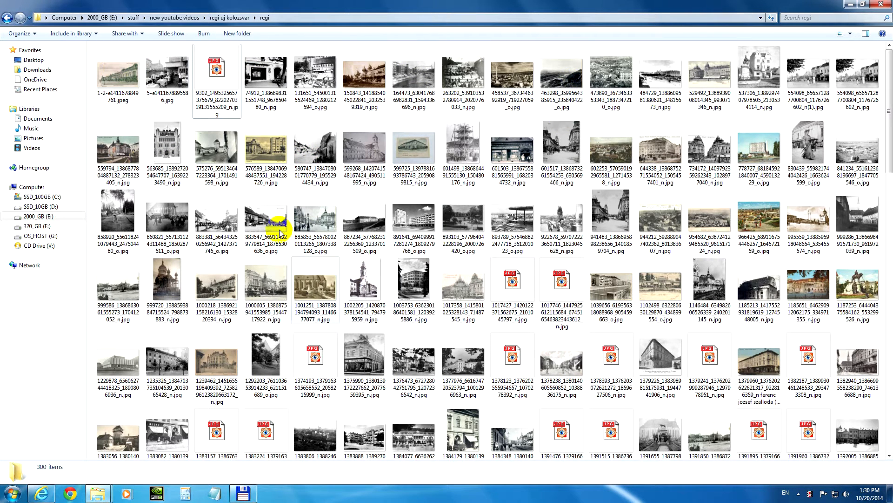
click(167, 71)
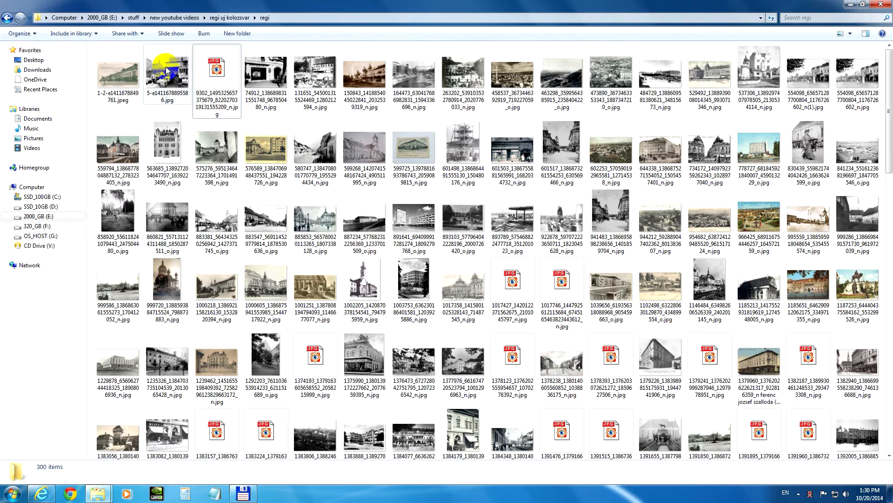
click(217, 68)
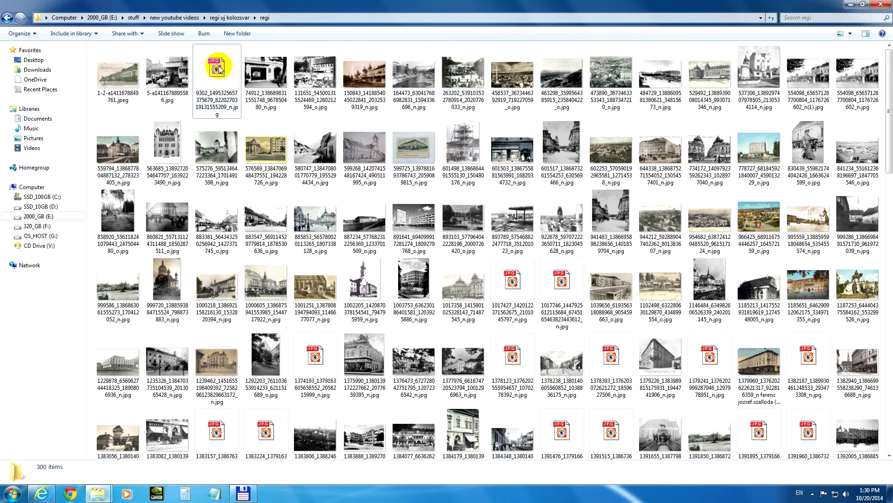
mouse_move(218, 71)
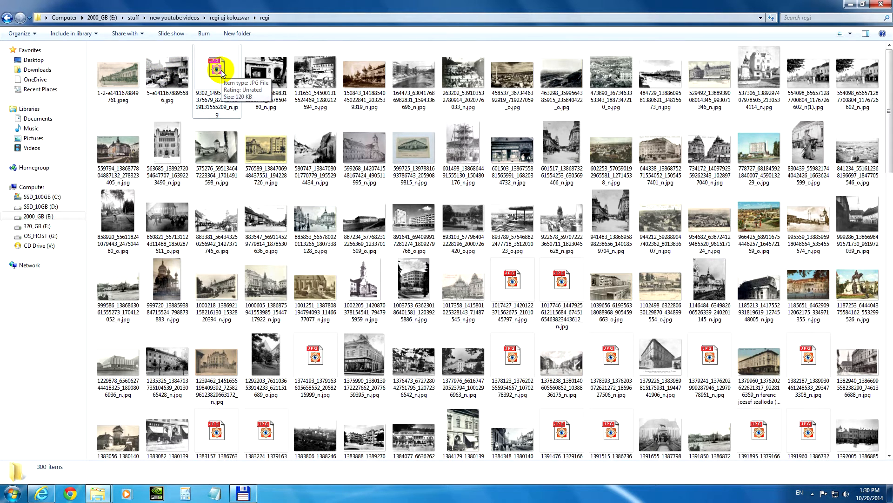
right_click(216, 71)
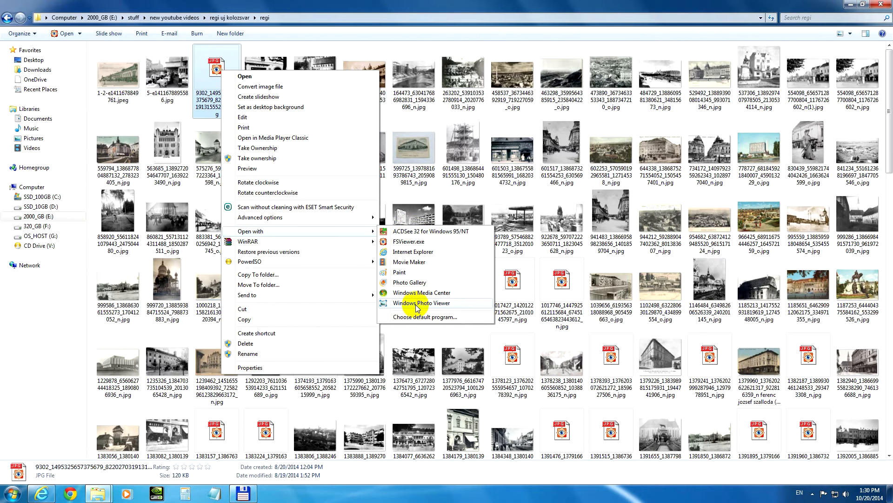
click(422, 303)
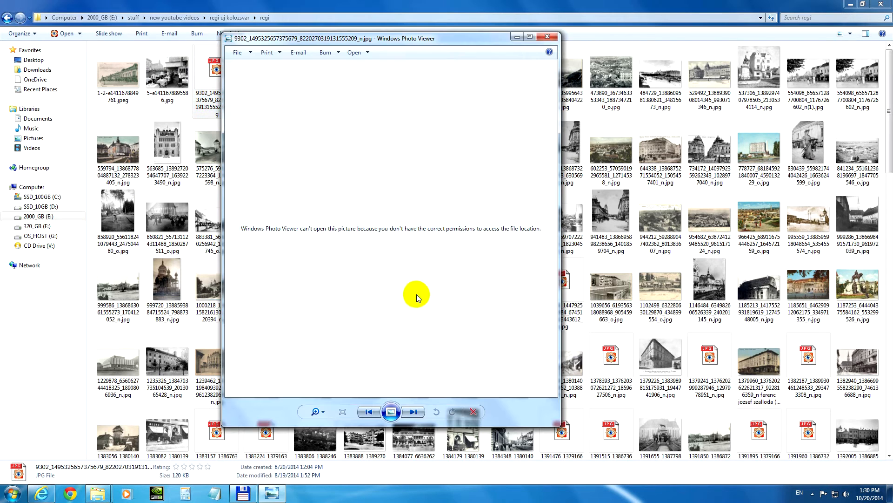
mouse_move(282, 234)
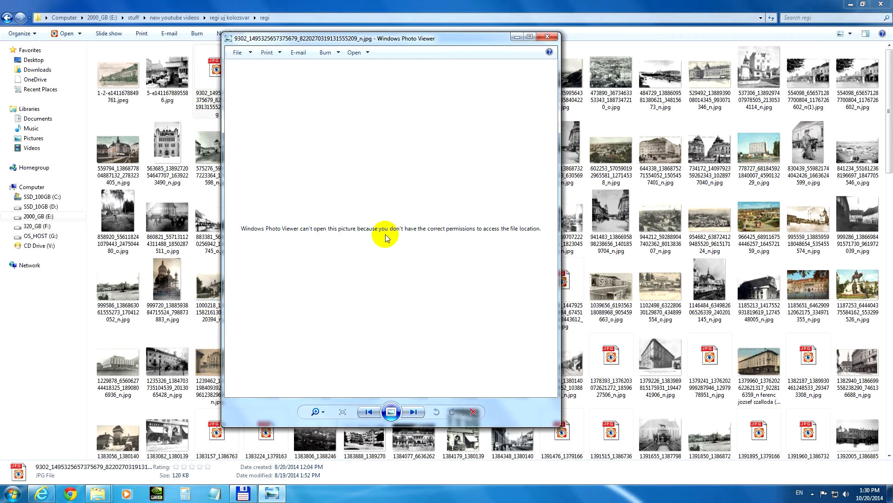
mouse_move(469, 236)
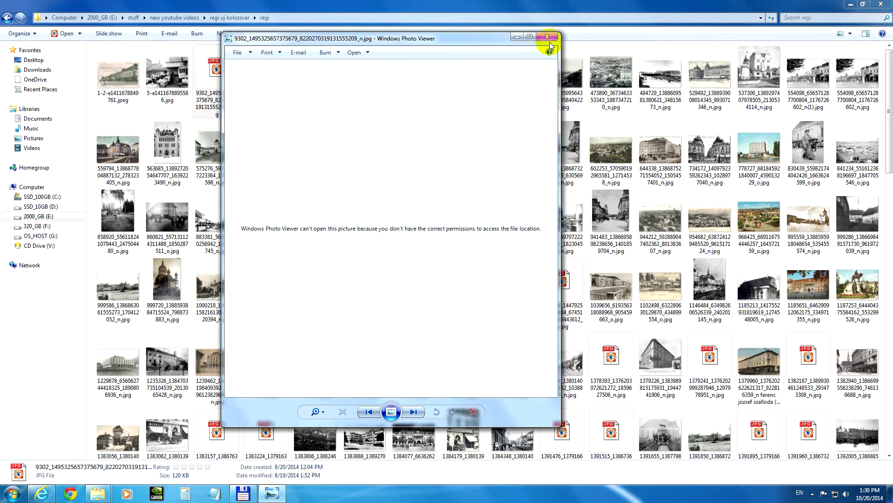
Close Photo Viewer and merge Take Ownership.reg from SSD_10GB (D:) into the registry.
click(548, 36)
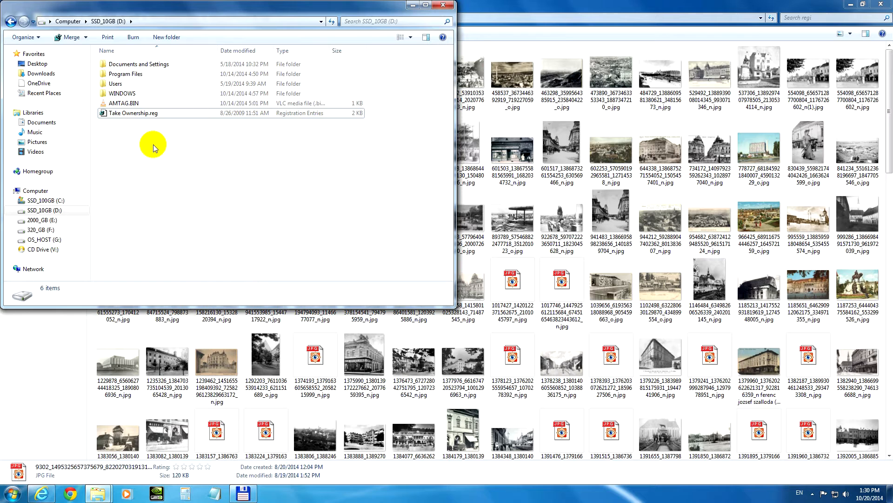
click(134, 113)
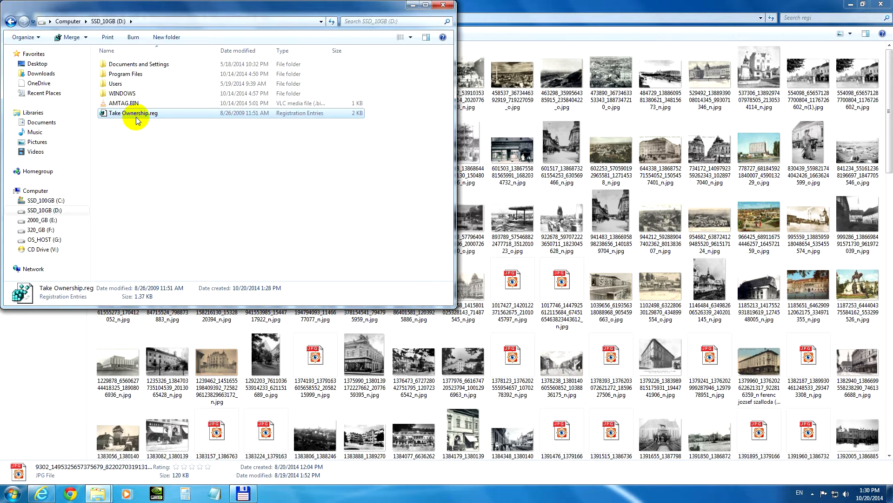
double_click(134, 112)
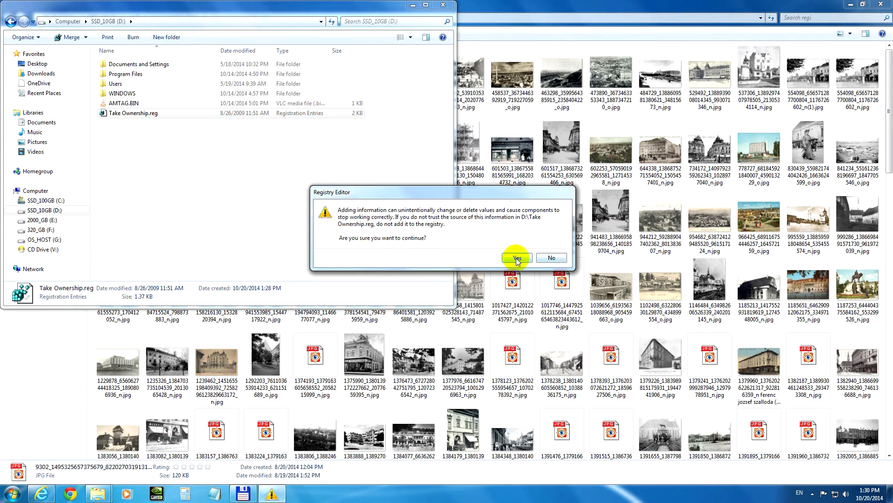
click(515, 257)
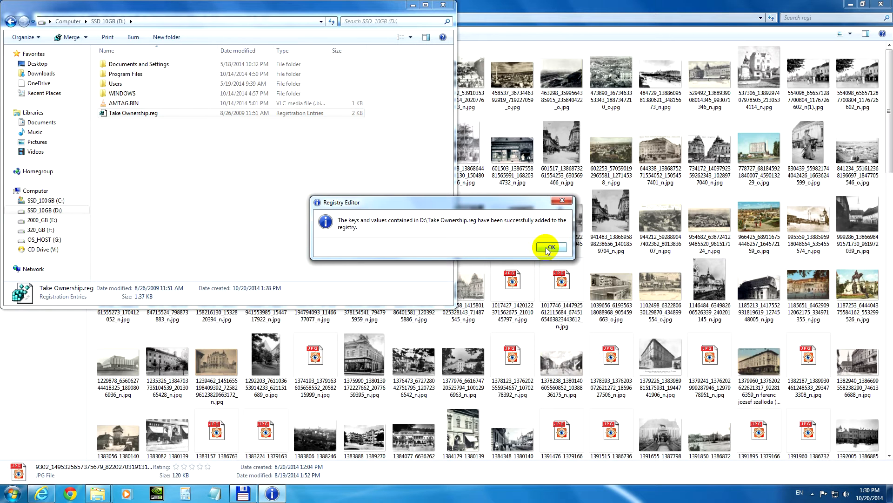
click(550, 247)
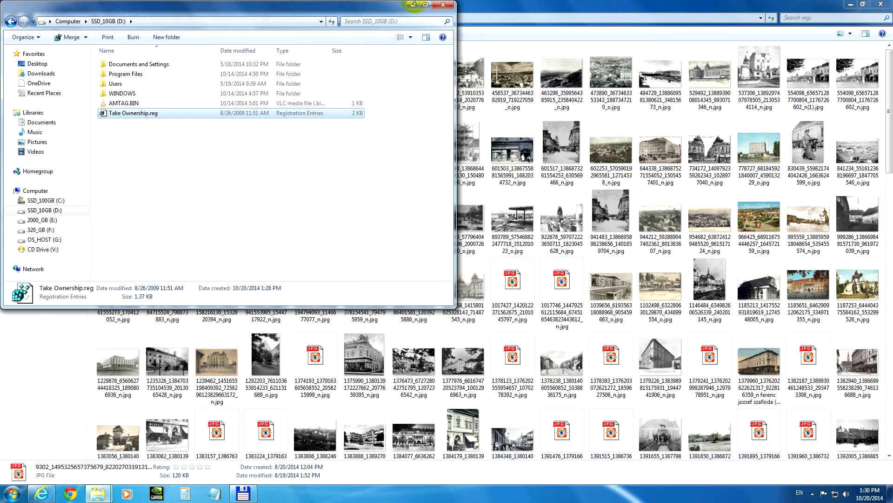
Bring up the context menu on broken JPGs to apply Take Ownership.
right_click(217, 62)
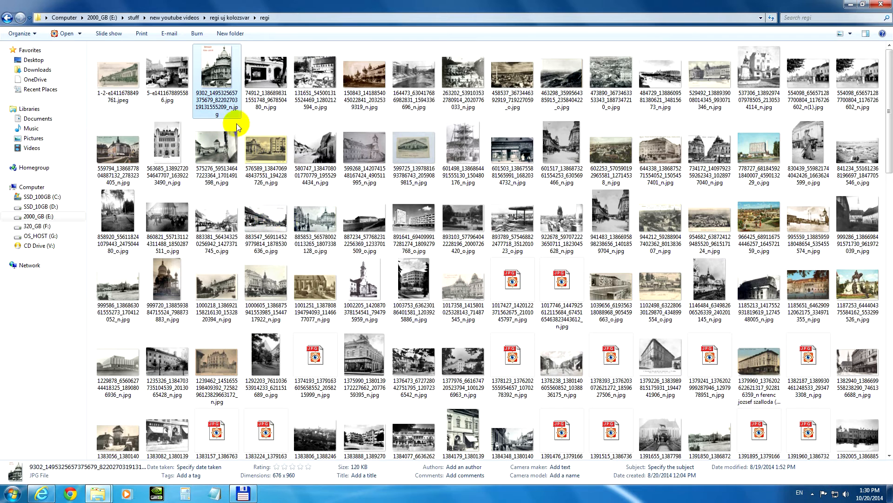
click(512, 290)
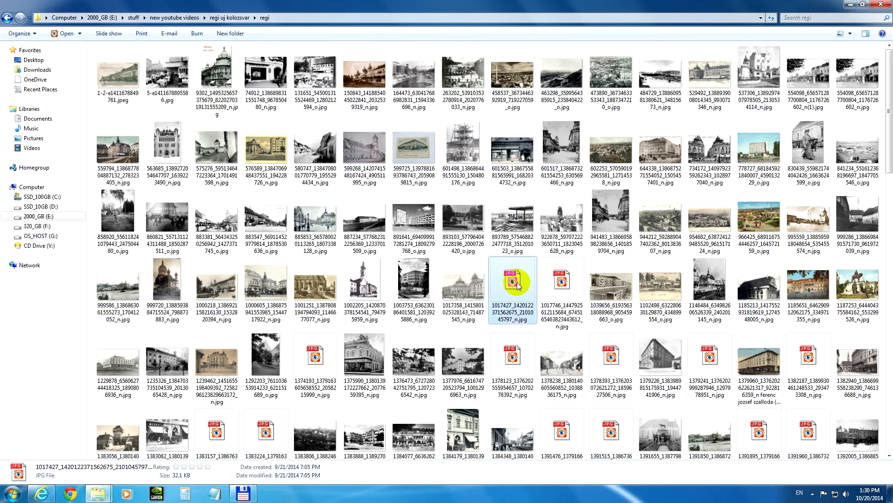
right_click(512, 288)
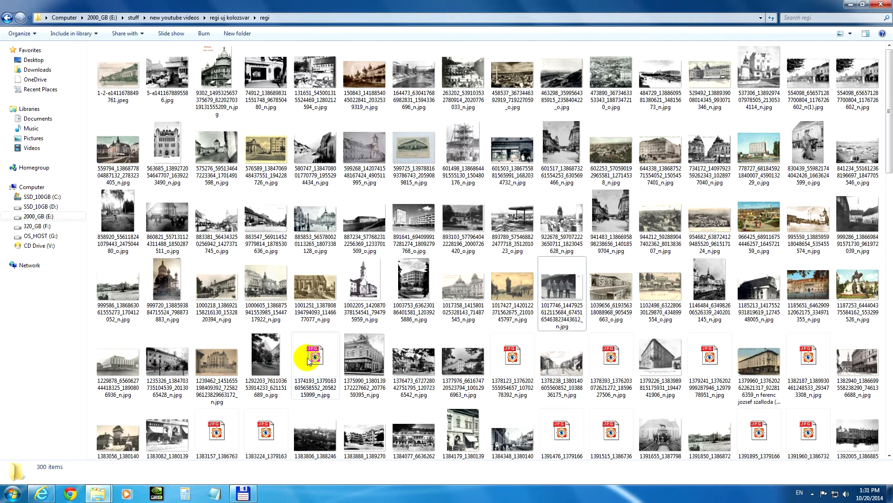
Take ownership of selected broken JPGs, then open the repaired Kolozsvár station picture.
click(611, 359)
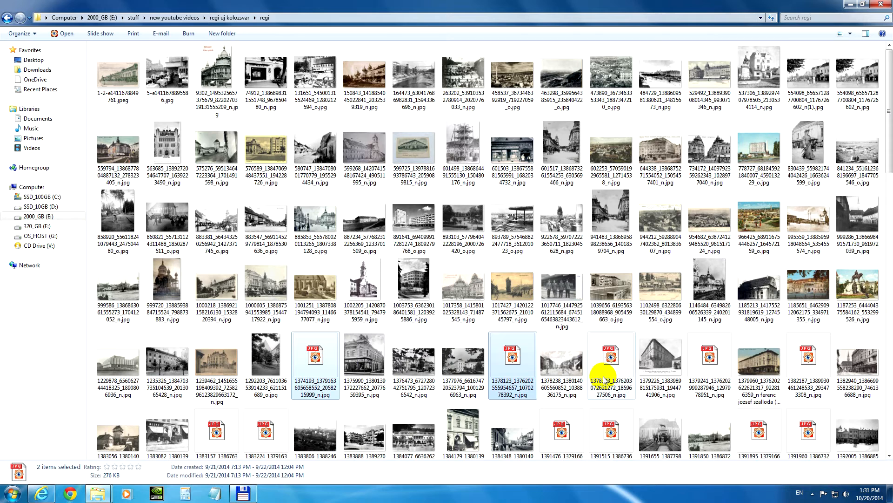
click(710, 356)
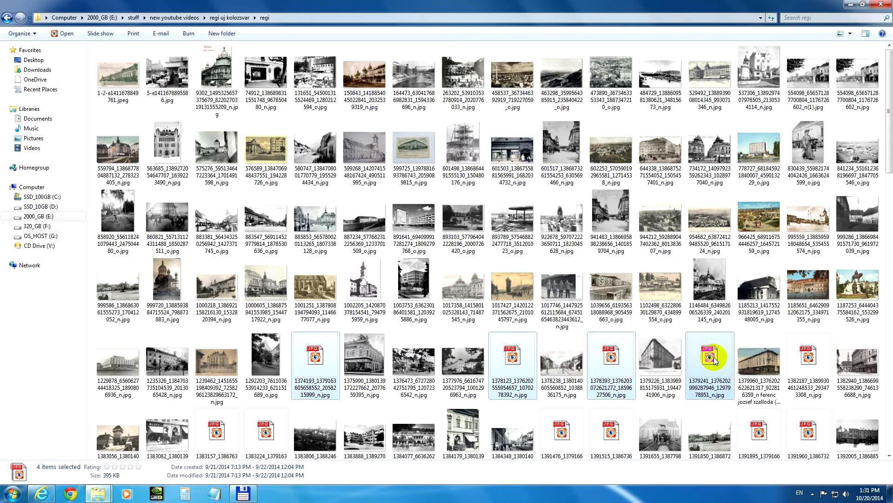
right_click(710, 359)
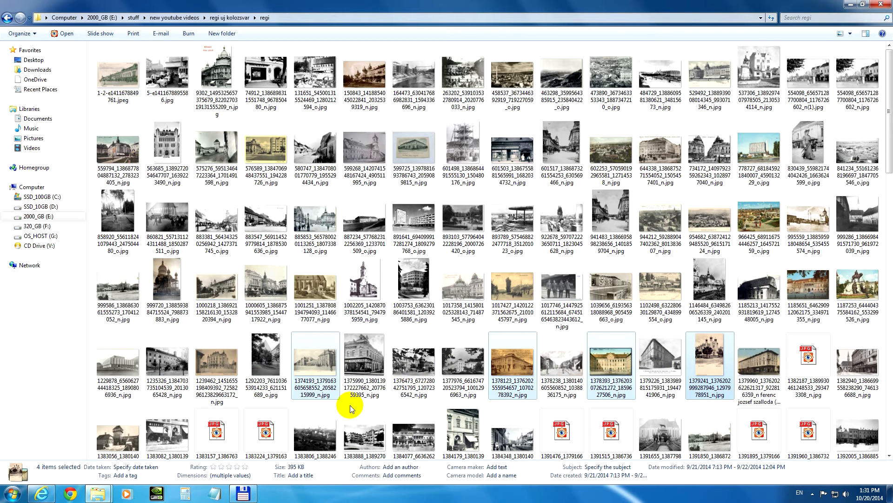
double_click(315, 360)
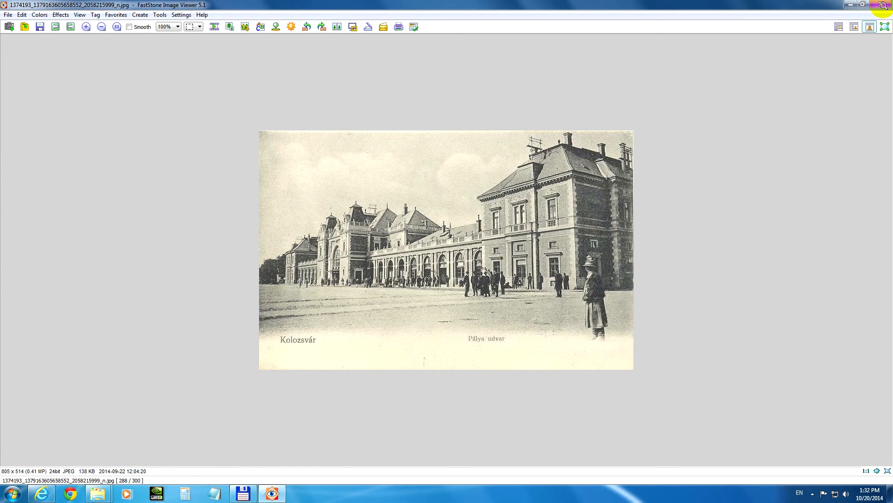